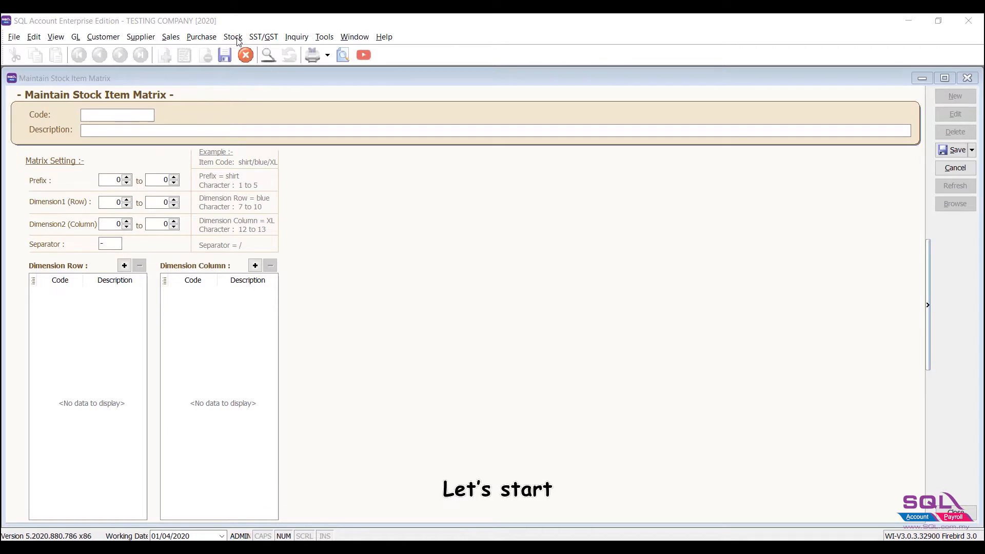
- Open the Stock Item Matrix Profile maintenance and start a new profile
{"action": "left_click", "coordinate": [233, 36]}
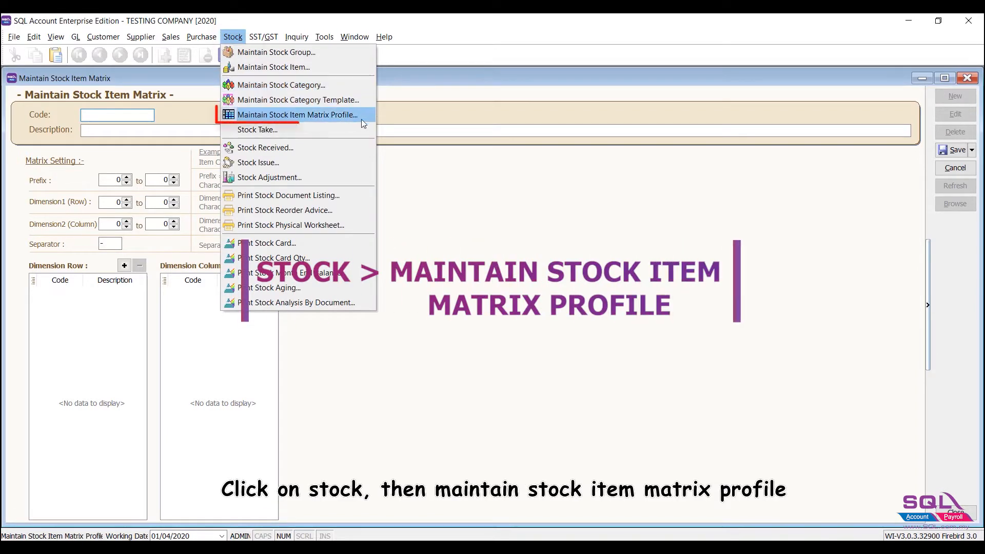
{"action": "left_click", "coordinate": [297, 114]}
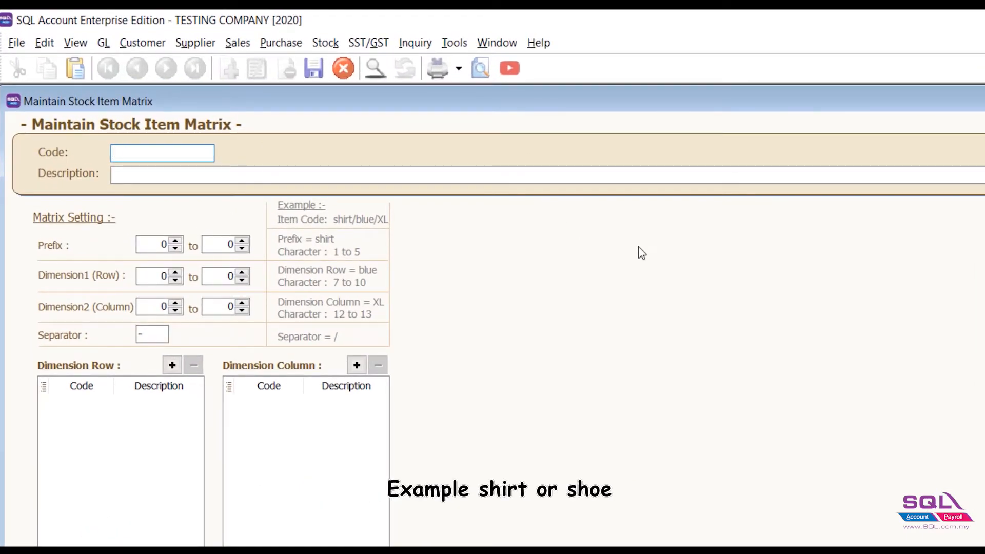
{"action": "left_click", "coordinate": [162, 152]}
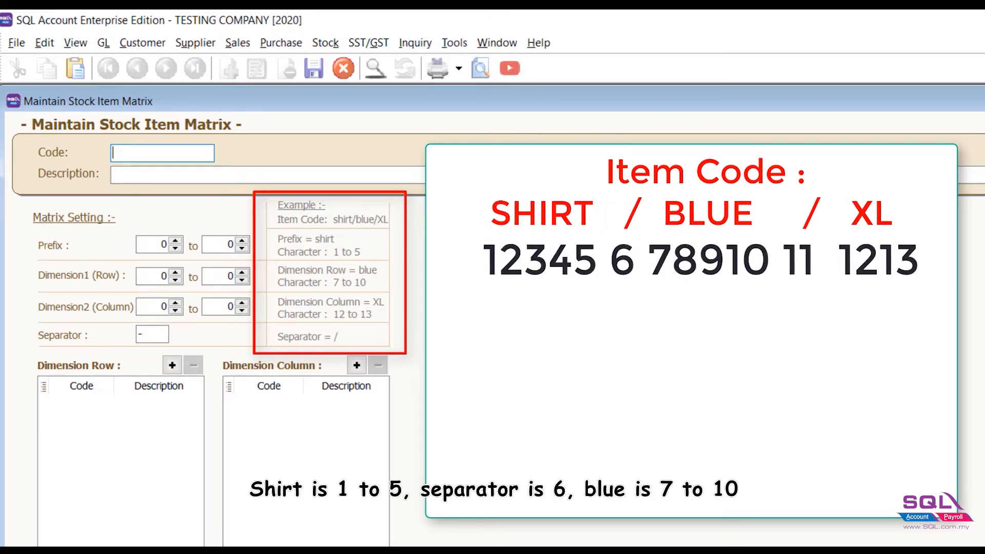
{"action": "left_click", "coordinate": [150, 335]}
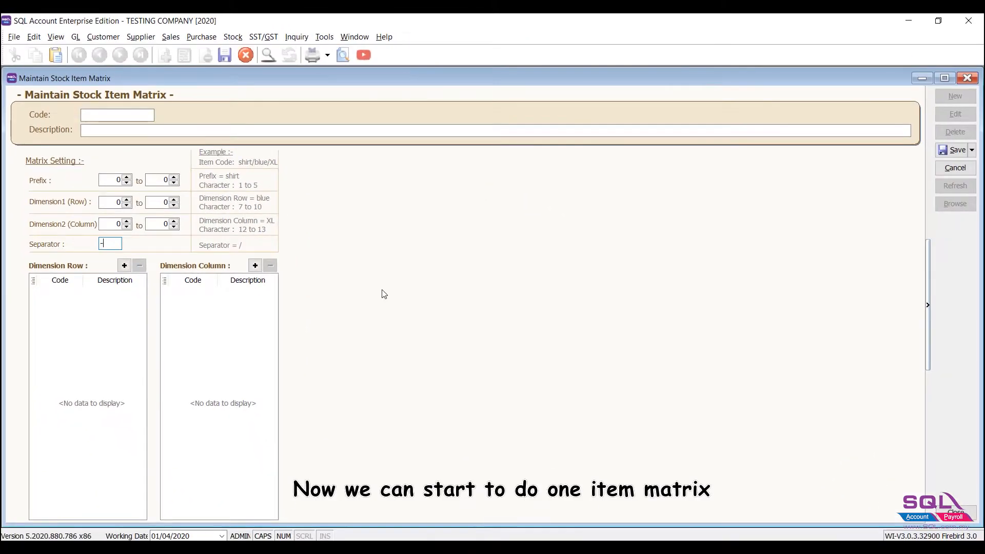
- Name the profile SHIRT with prefix 1–5, row 7–10 and column starting at 12
{"action": "type", "text": "s"}
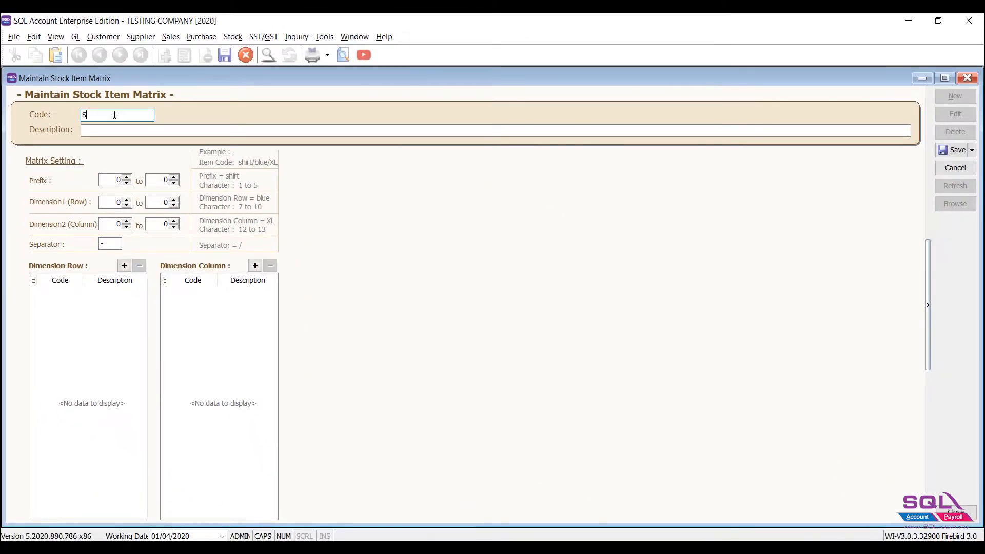
{"action": "type", "text": "HIRT"}
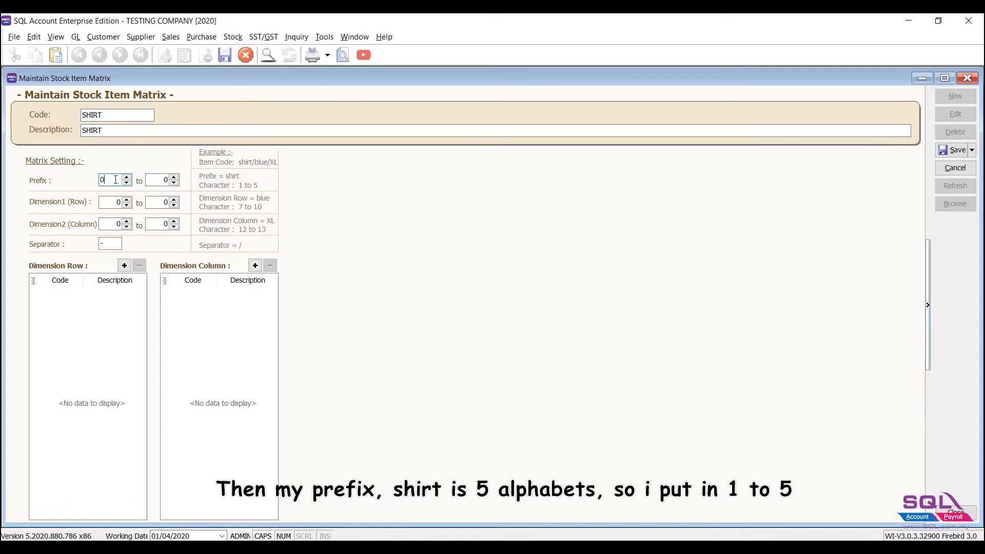
{"action": "type", "text": "1"}
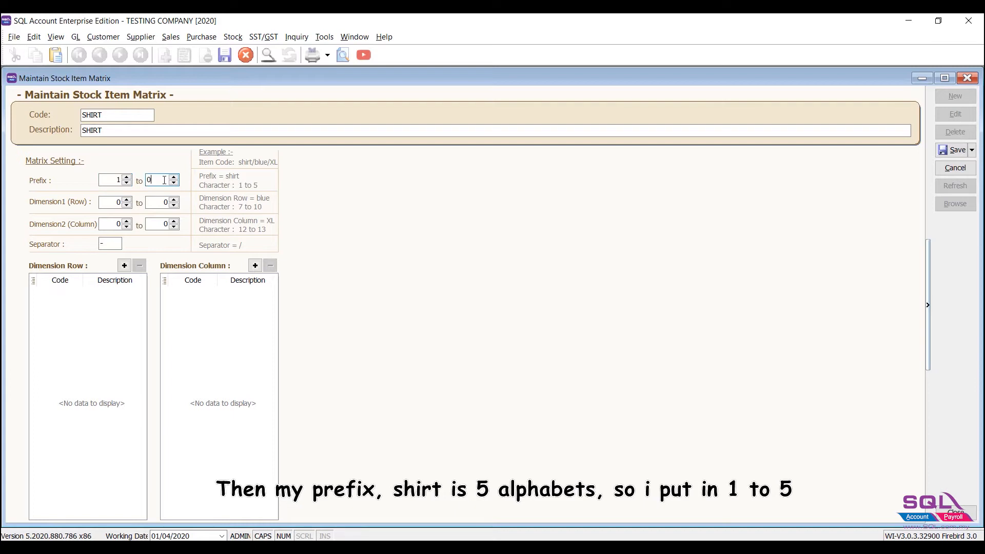
{"action": "type", "text": "5"}
{"action": "left_click", "coordinate": [115, 202]}
{"action": "type", "text": "7"}
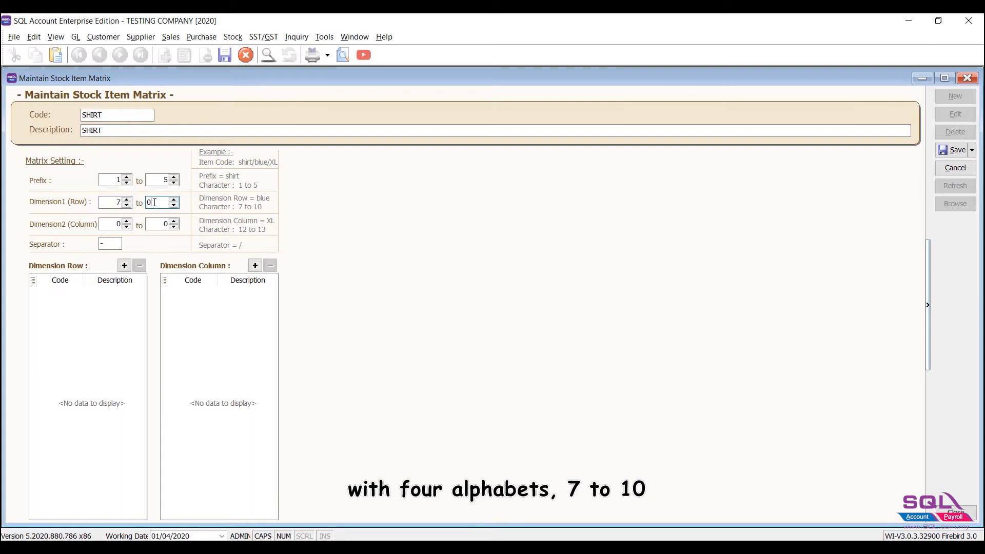
{"action": "type", "text": "10"}
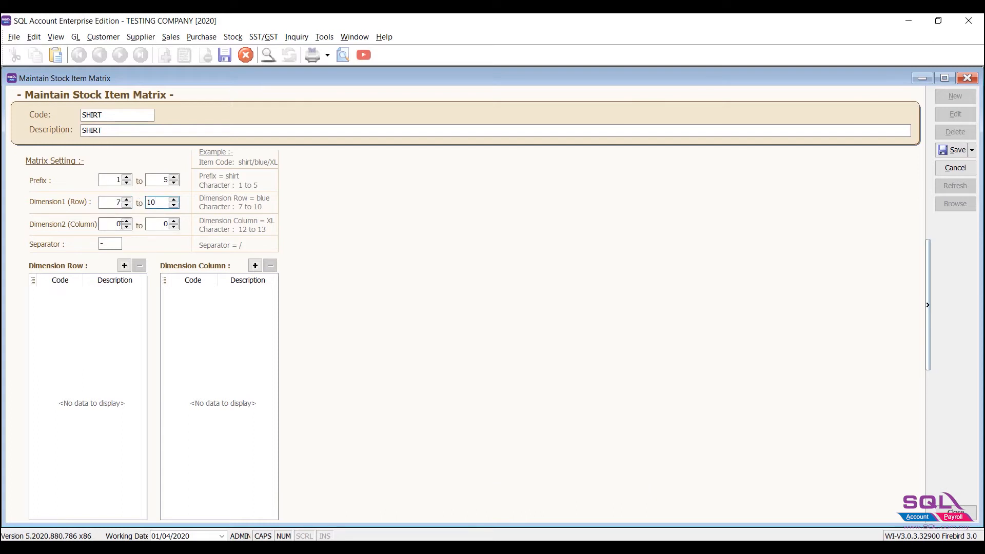
{"action": "left_click", "coordinate": [110, 225]}
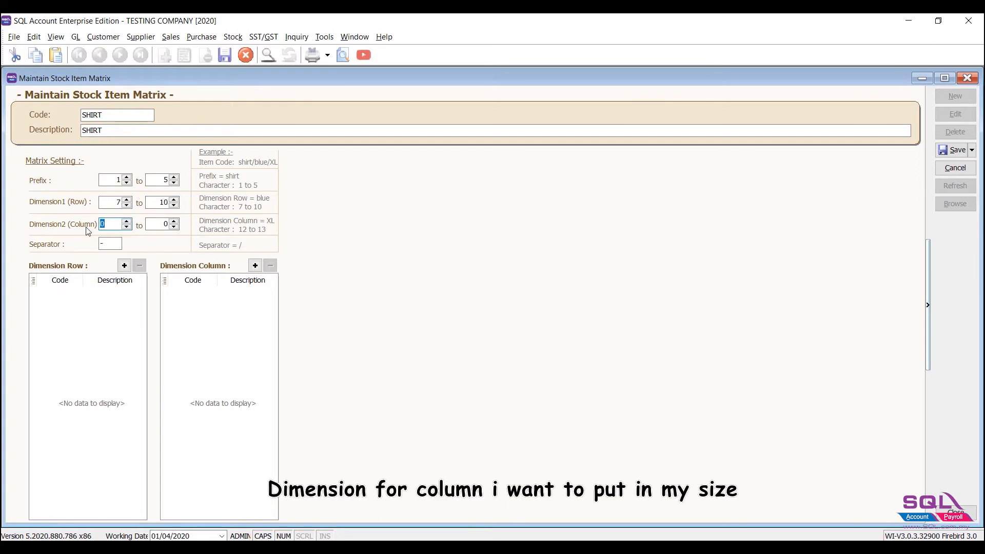
{"action": "type", "text": "12"}
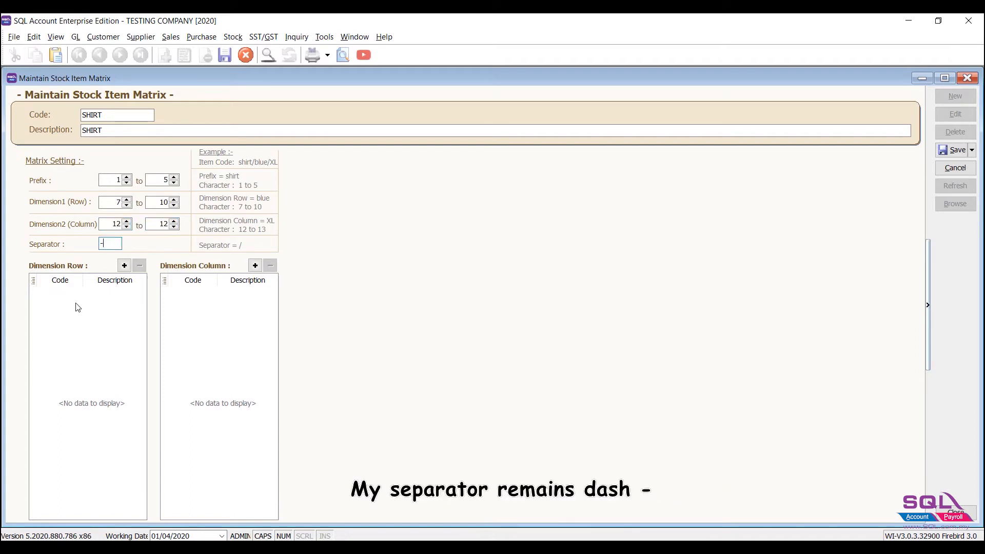
{"action": "mouse_move", "coordinate": [133, 326]}
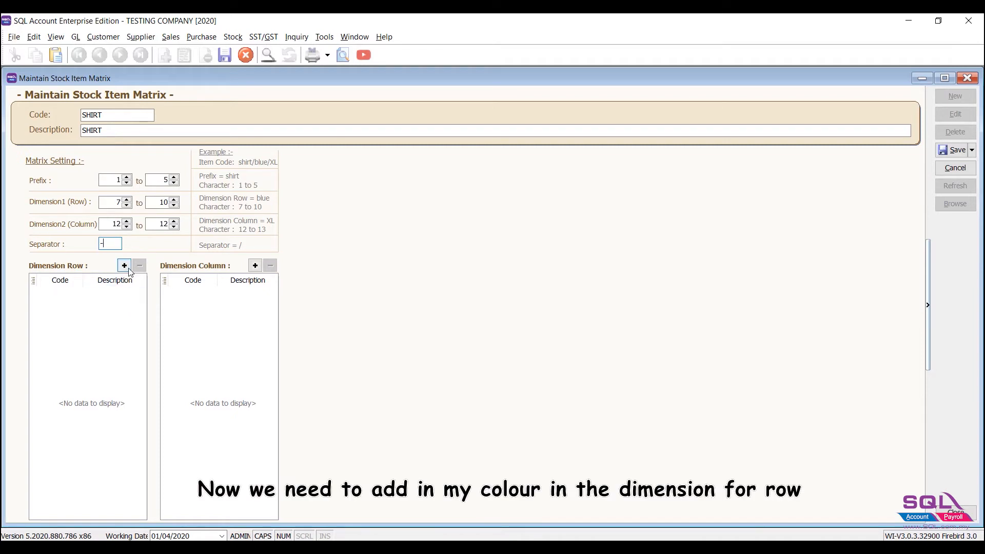
- Add colour rows BLUE, YELL (YELLOW), BLCK and WHIT with full colour descriptions
{"action": "left_click", "coordinate": [124, 265]}
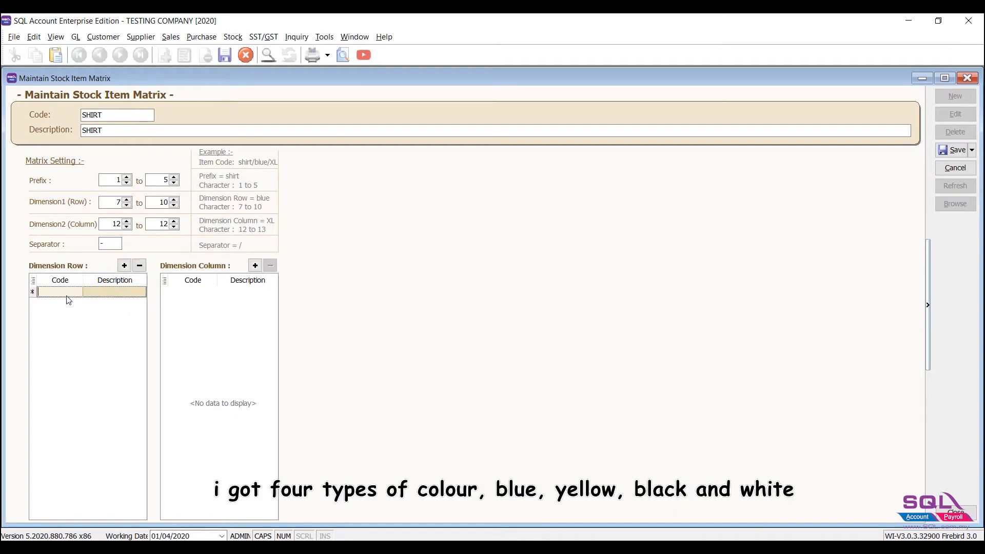
{"action": "type", "text": "BLUE"}
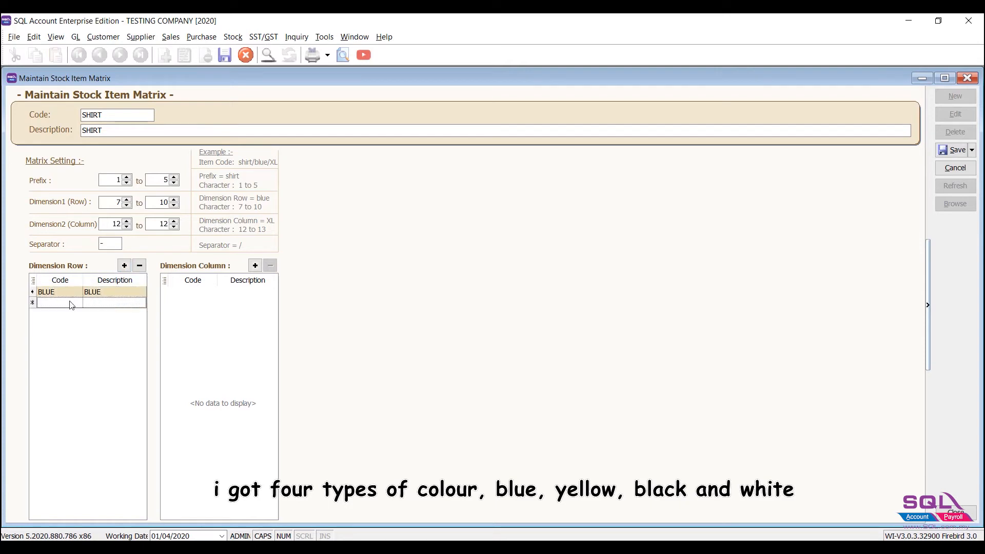
{"action": "type", "text": "YELL"}
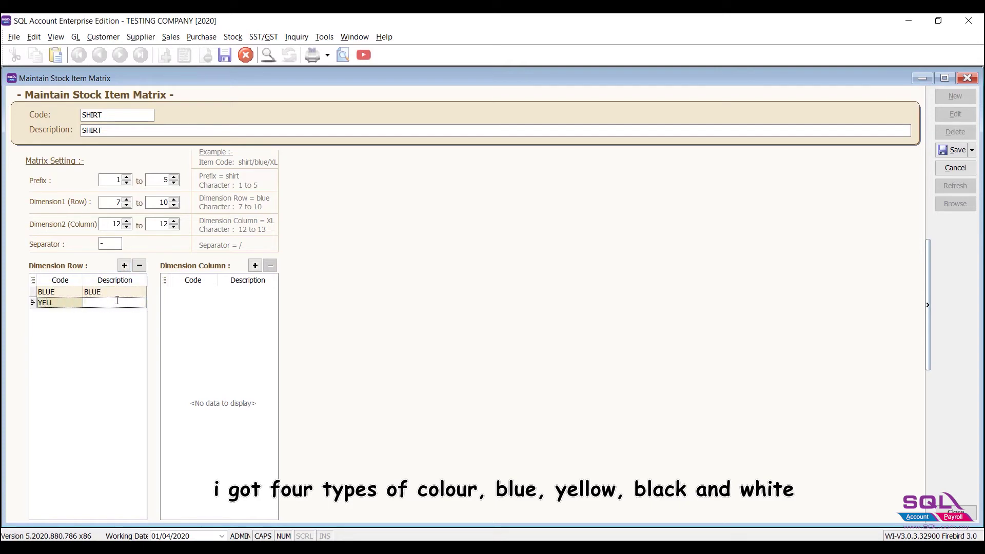
{"action": "type", "text": "YELLOW"}
{"action": "type", "text": "BLCK"}
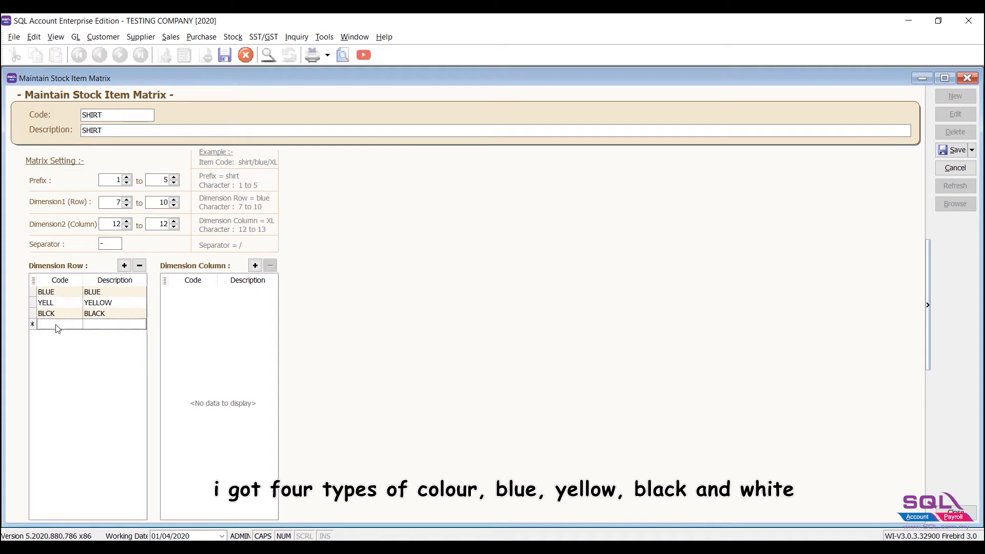
{"action": "type", "text": "WHIT"}
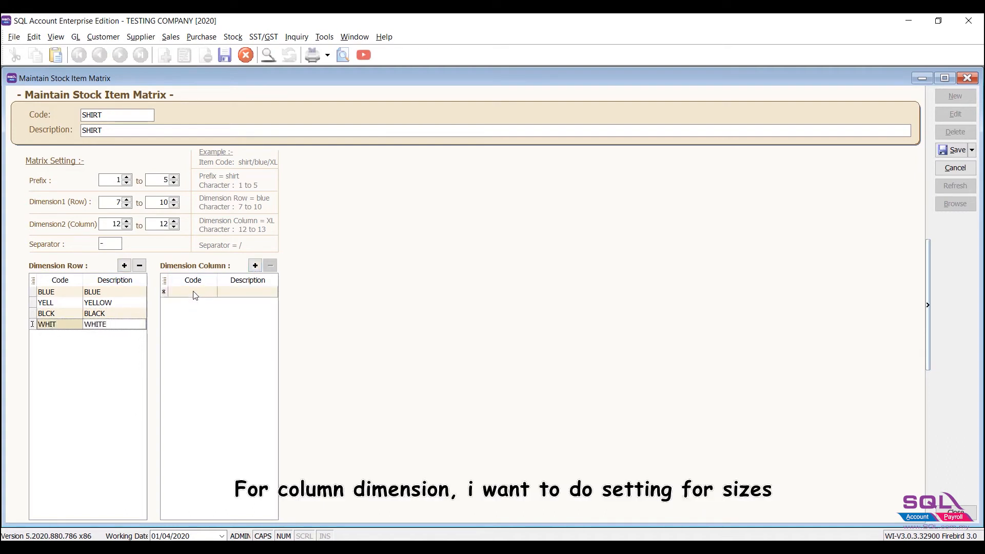
- Add size columns S/SMALL, M/MEDIUM, L/LARGE and save the SHIRT profile
{"action": "type", "text": "SMALL"}
{"action": "type", "text": "LARGE"}
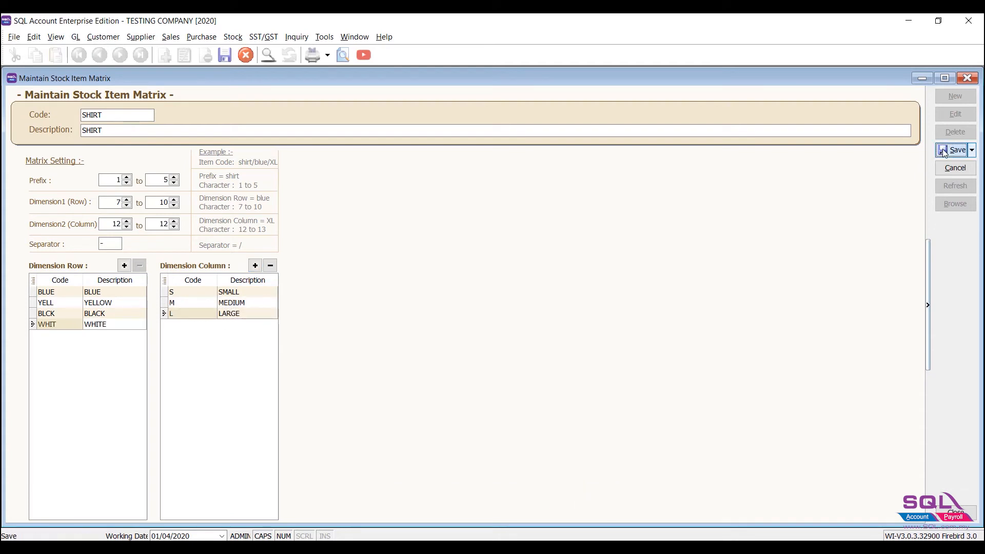
{"action": "left_click", "coordinate": [951, 149]}
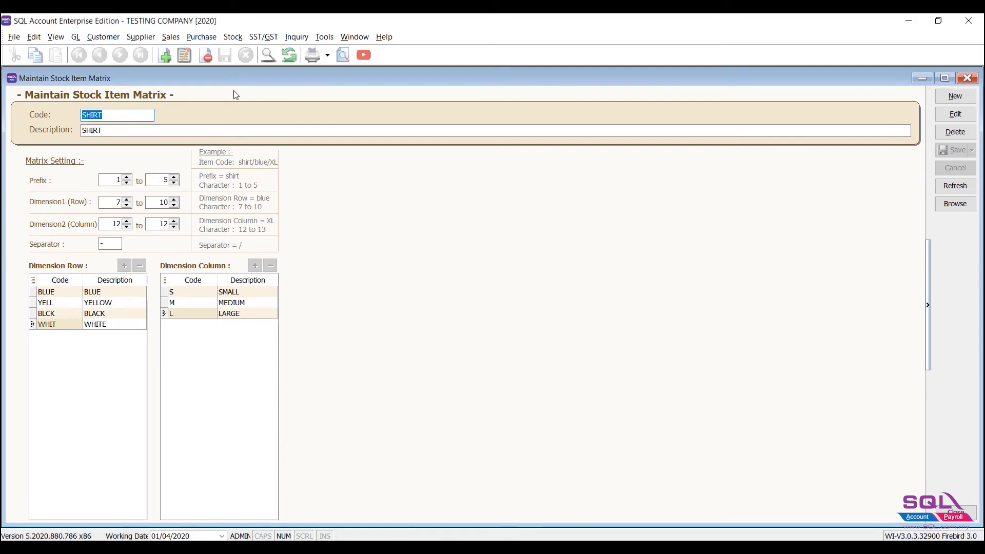
{"action": "left_click", "coordinate": [232, 36]}
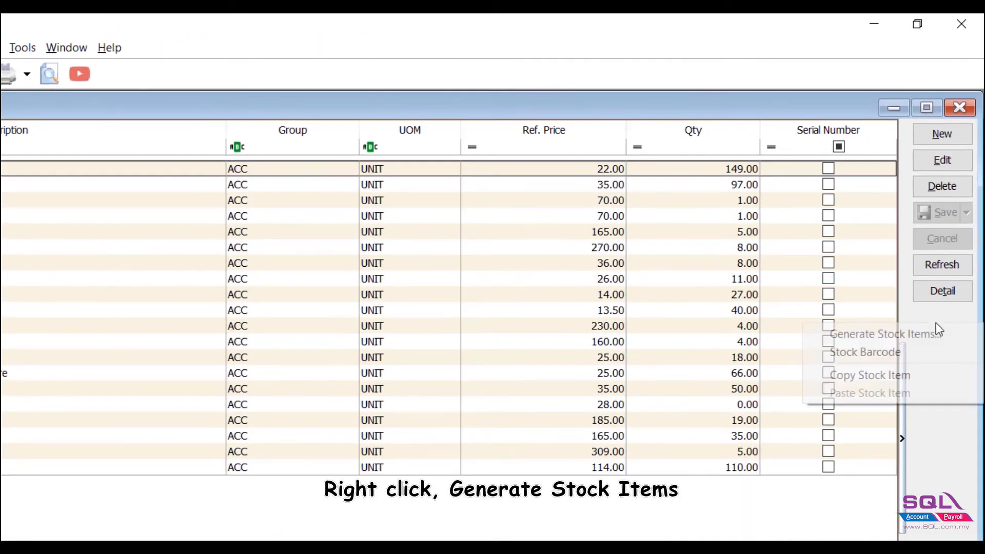
- Generate stock items from the SHIRT profile with item prefix MANGO
{"action": "left_click", "coordinate": [882, 334]}
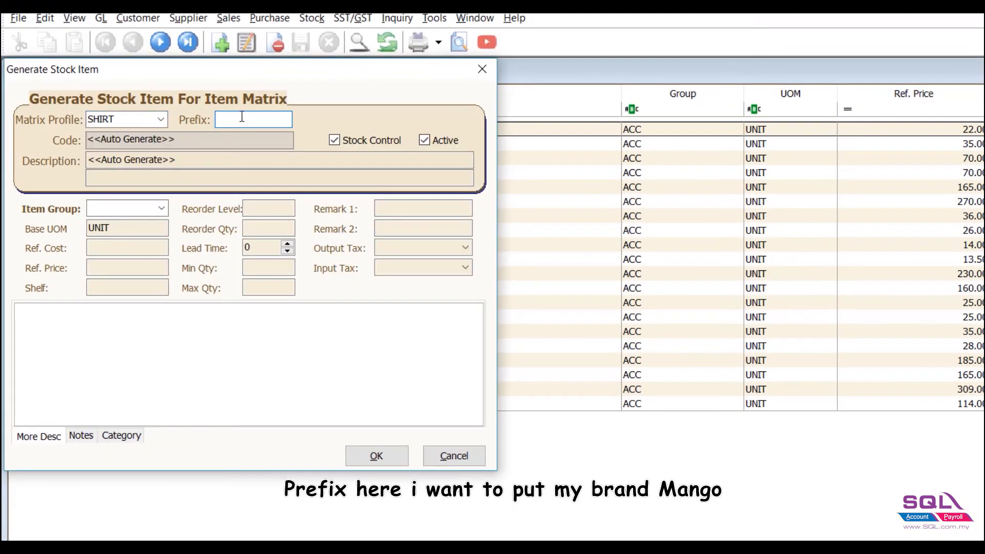
{"action": "type", "text": "MANG"}
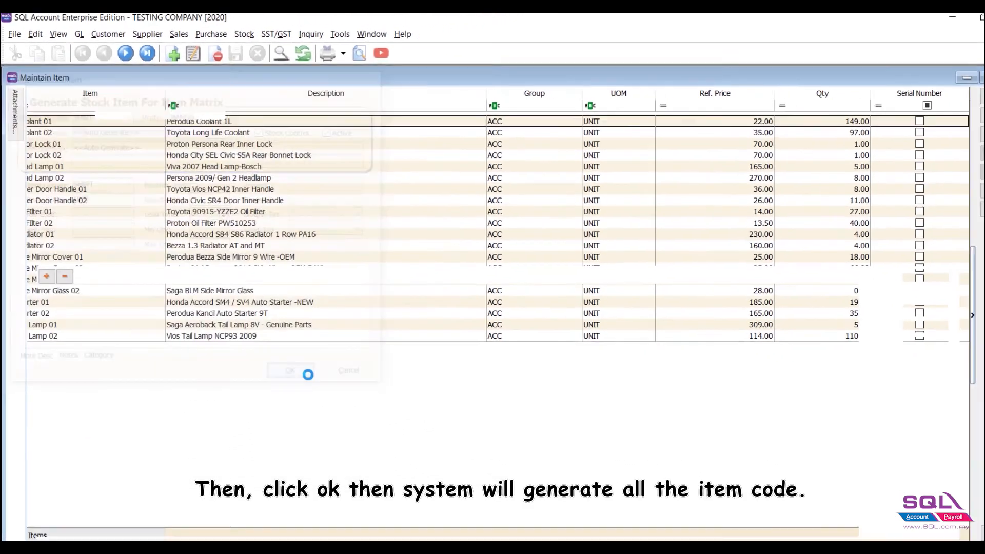
{"action": "left_click", "coordinate": [291, 370]}
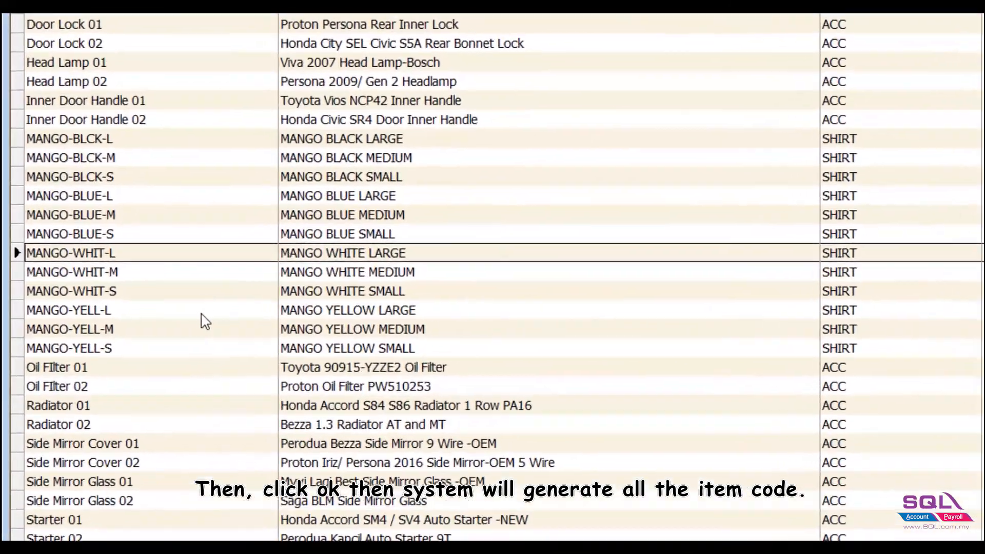